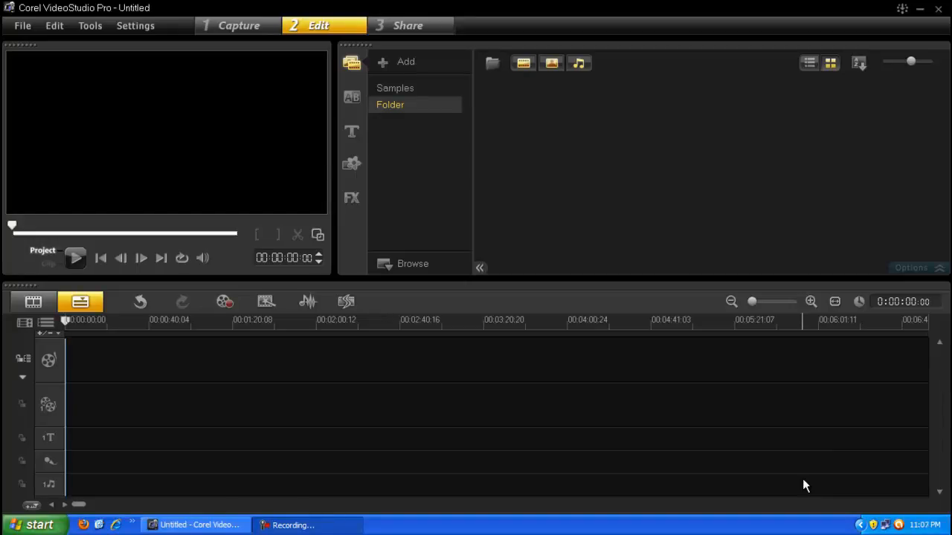
pyautogui.moveTo(623, 398)
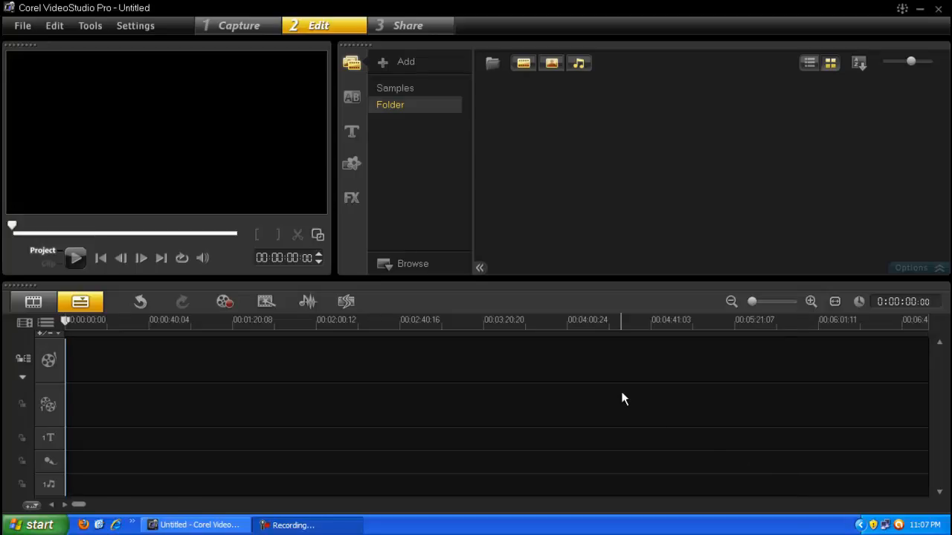
pyautogui.moveTo(627, 415)
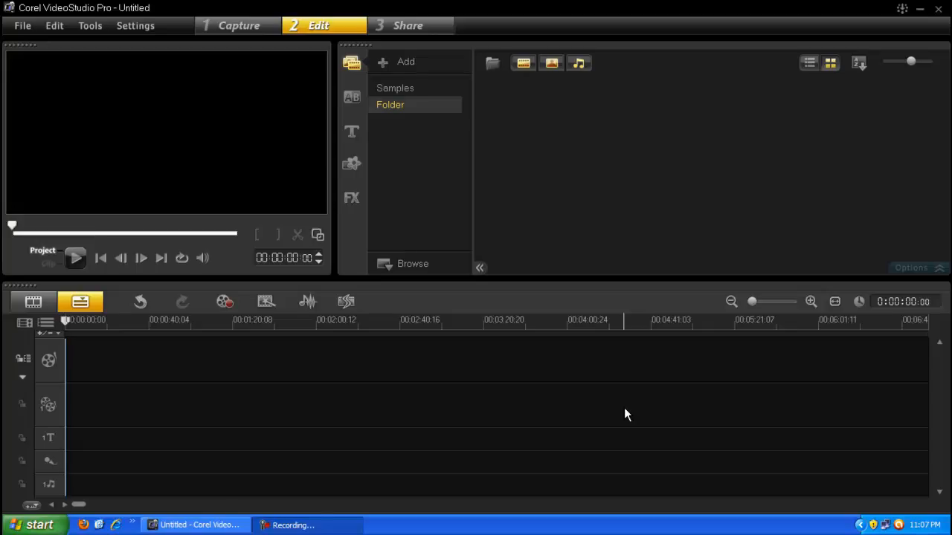
pyautogui.moveTo(532, 359)
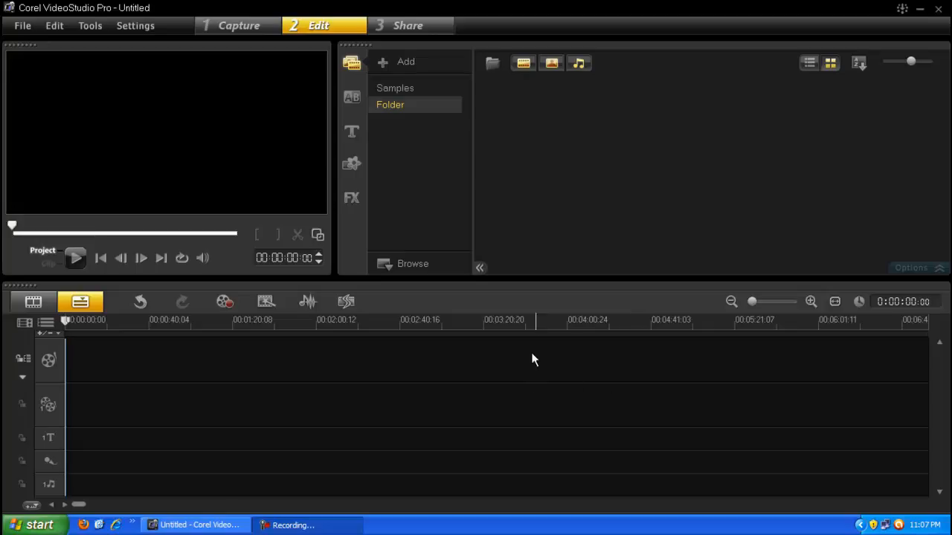
pyautogui.moveTo(522, 370)
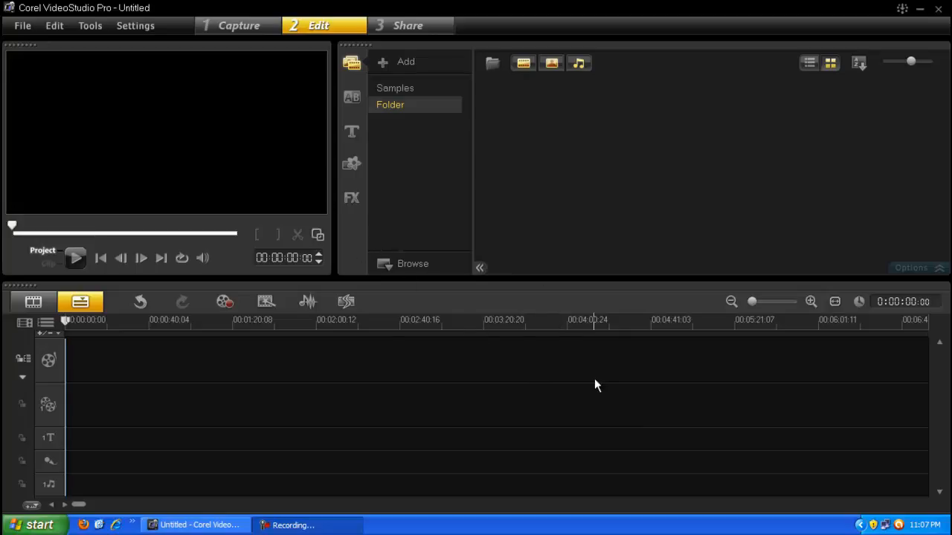
pyautogui.moveTo(583, 385)
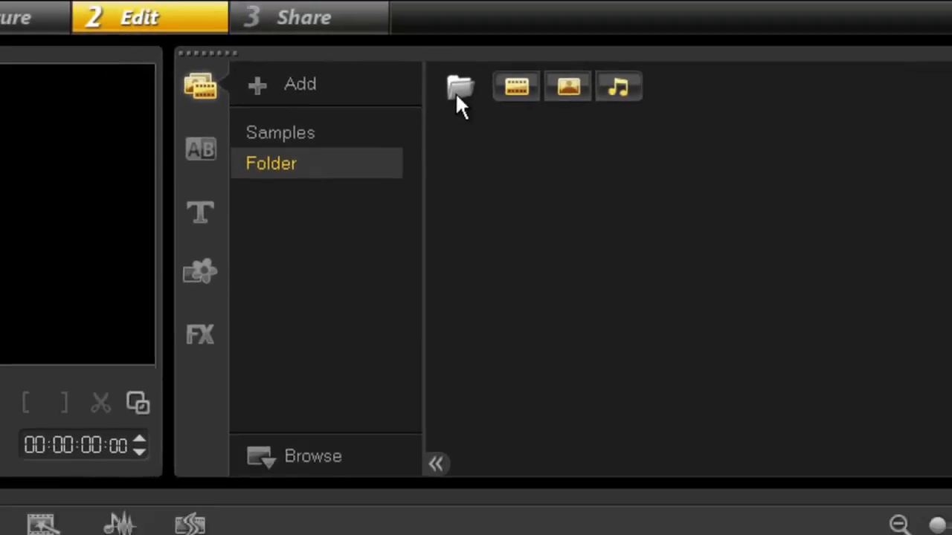
# - Import April day.wmv into the media library via the file browser
pyautogui.click(458, 87)
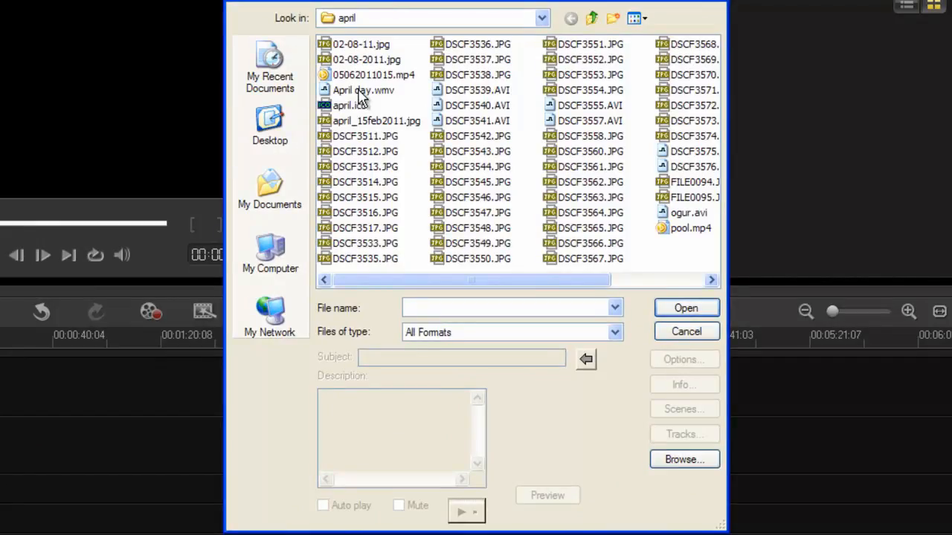
pyautogui.click(685, 308)
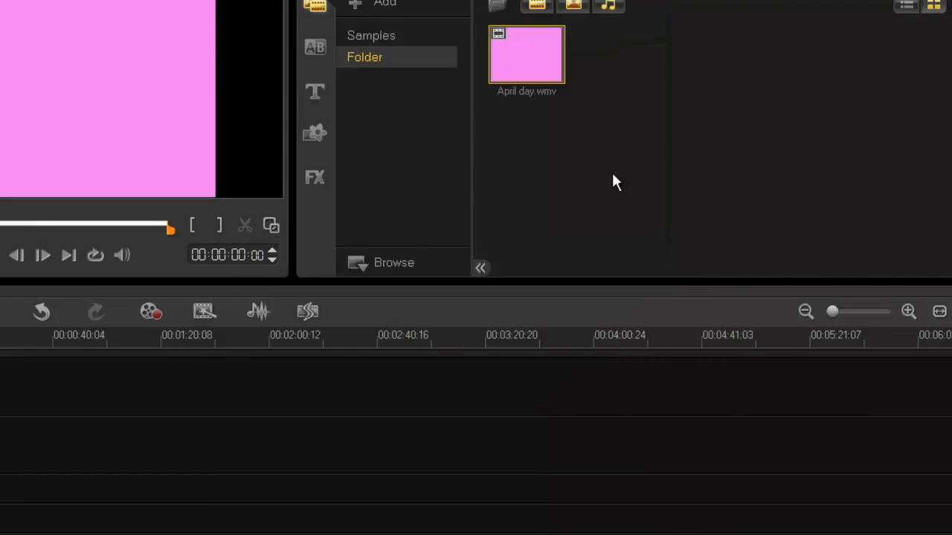
pyautogui.moveTo(781, 105)
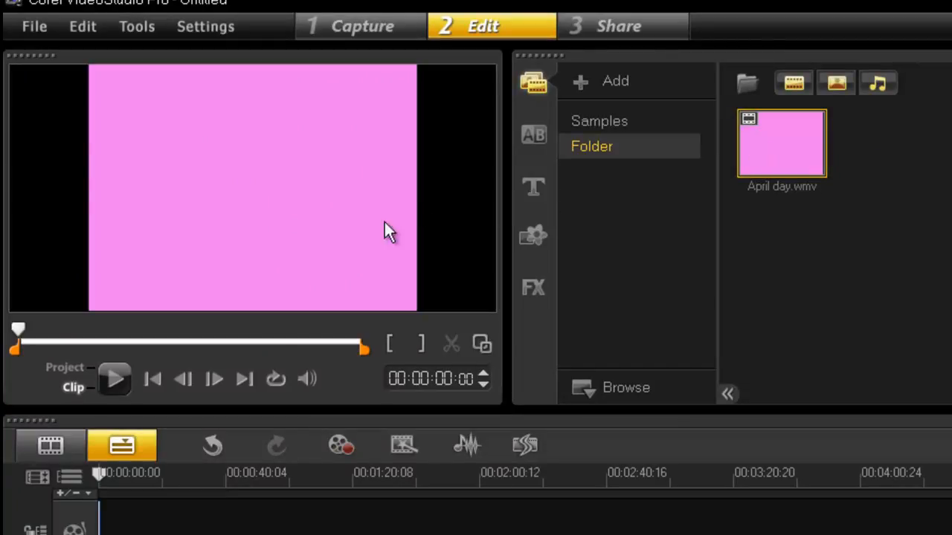
pyautogui.moveTo(602, 238)
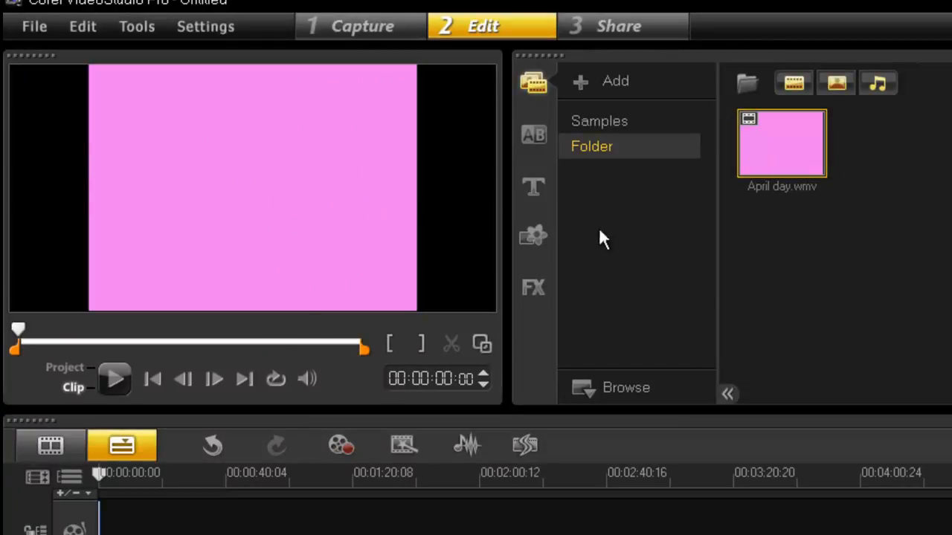
pyautogui.moveTo(18, 328); pyautogui.dragTo(54, 329)
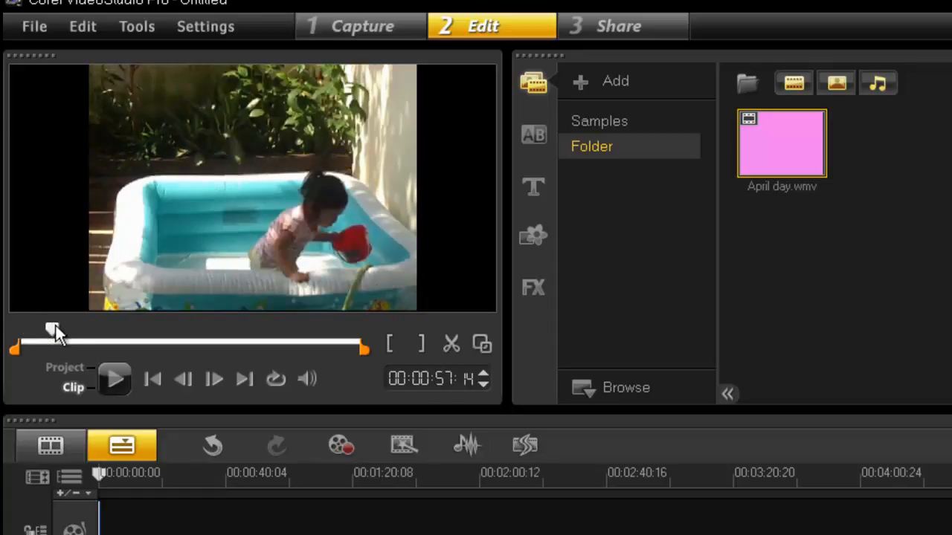
pyautogui.moveTo(52, 329); pyautogui.dragTo(146, 329)
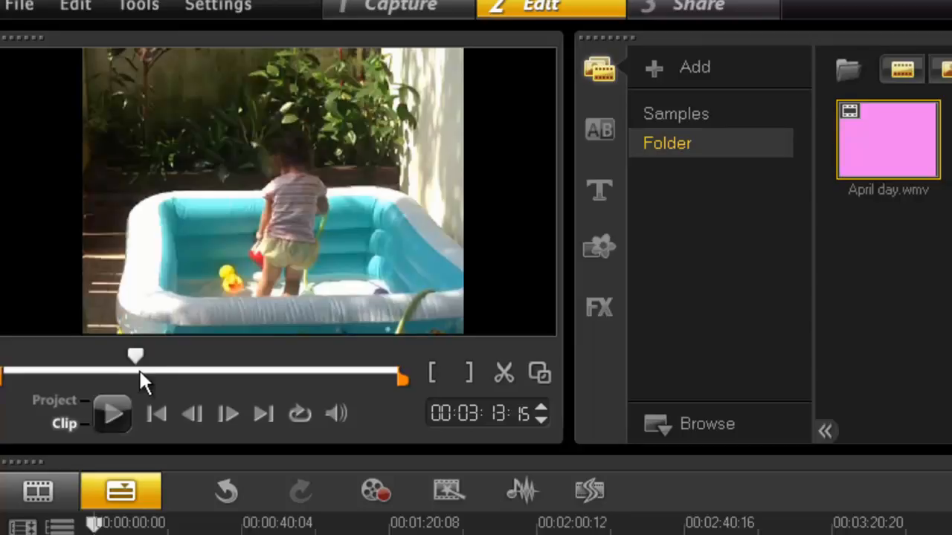
pyautogui.moveTo(135, 355); pyautogui.dragTo(173, 356)
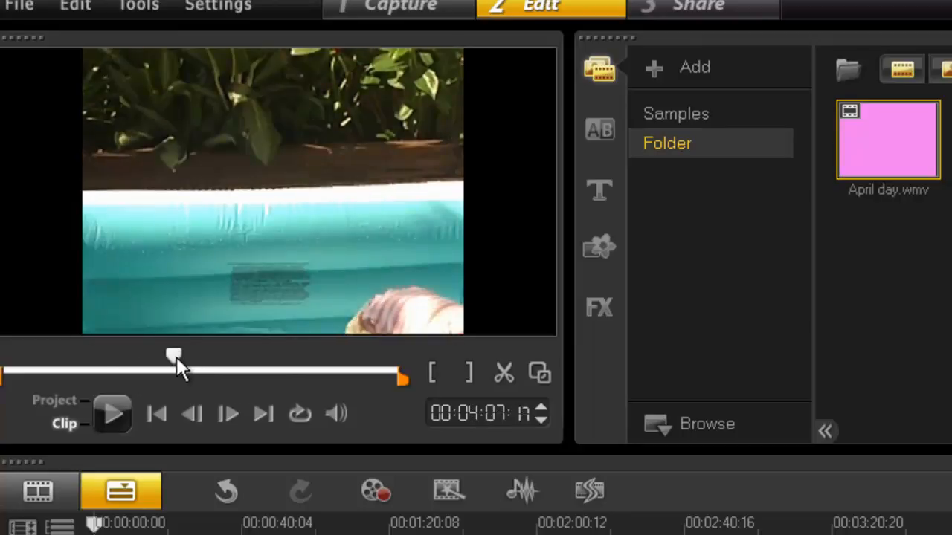
pyautogui.moveTo(173, 355); pyautogui.dragTo(195, 355)
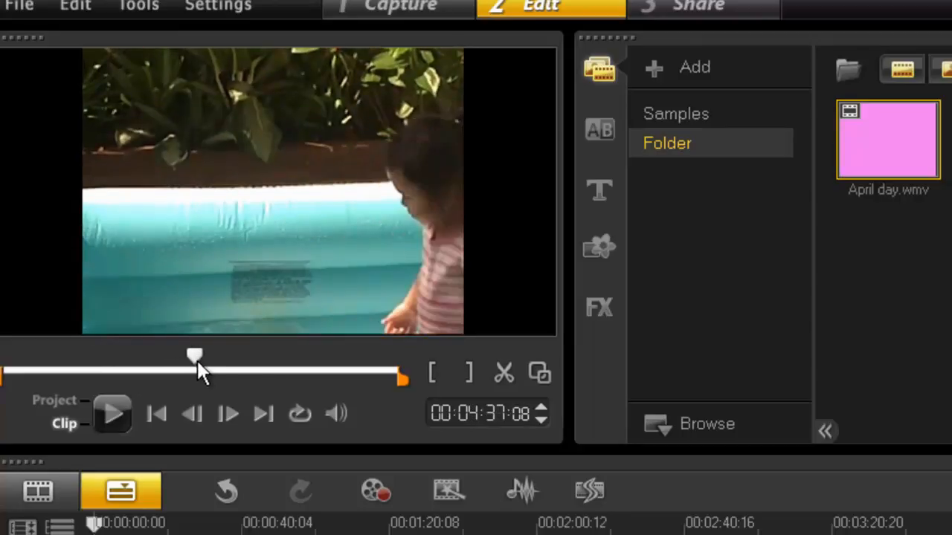
pyautogui.moveTo(195, 356); pyautogui.dragTo(81, 355)
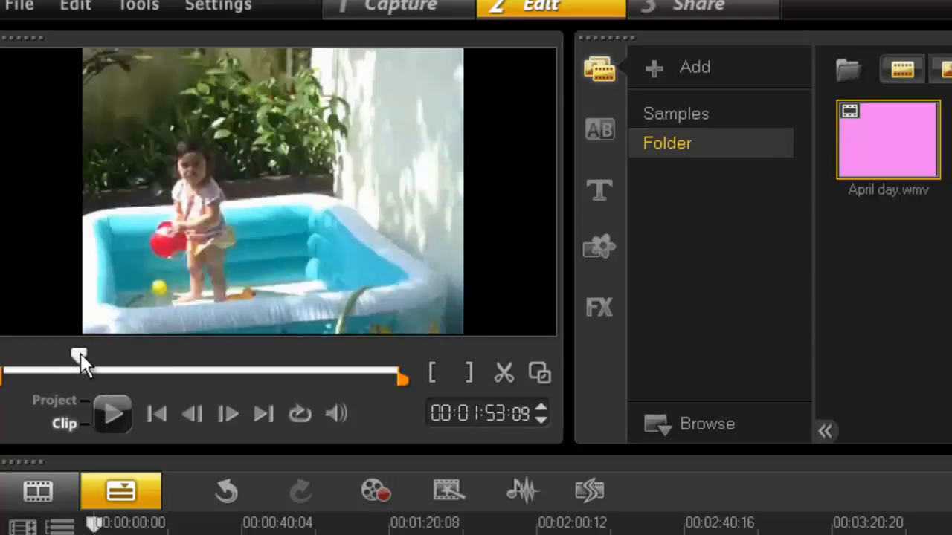
pyautogui.moveTo(79, 354); pyautogui.dragTo(231, 354)
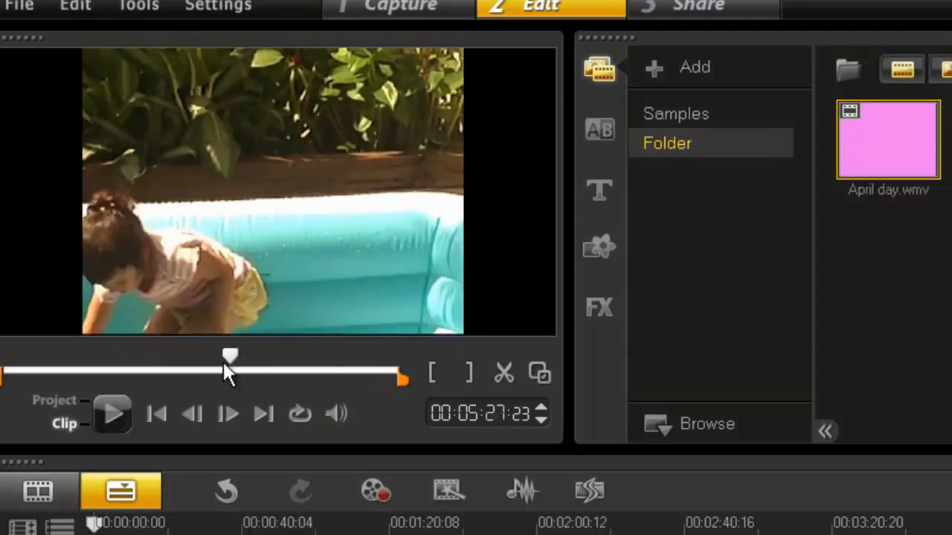
pyautogui.moveTo(230, 355); pyautogui.dragTo(59, 355)
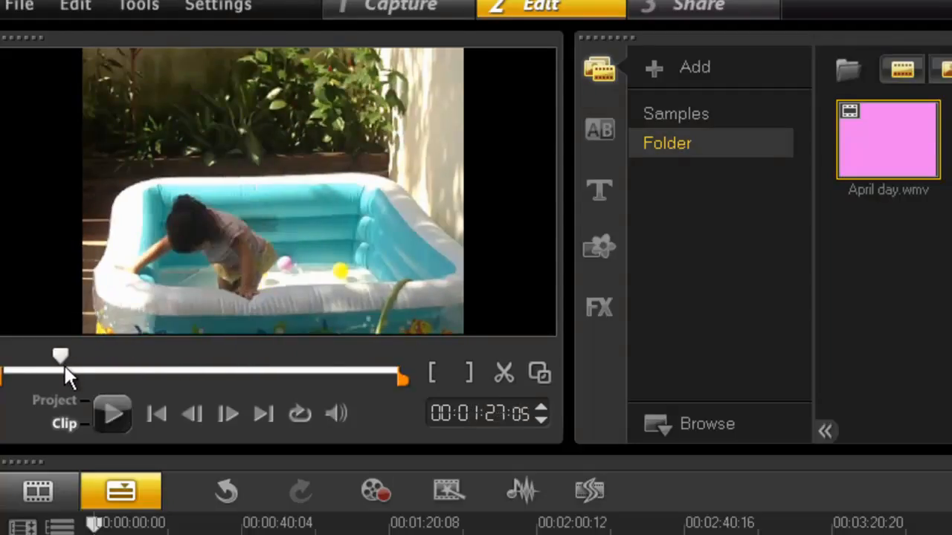
pyautogui.moveTo(59, 355); pyautogui.dragTo(213, 355)
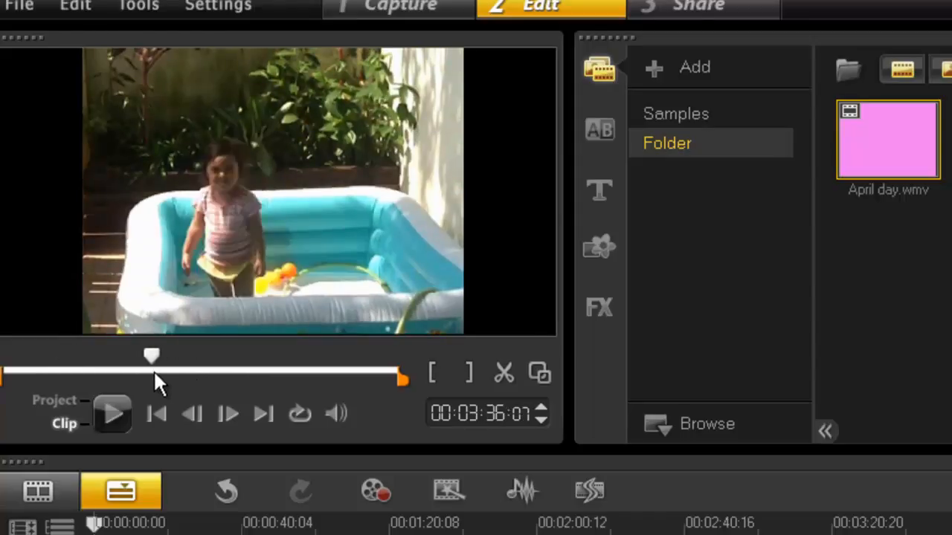
pyautogui.moveTo(151, 356); pyautogui.dragTo(37, 356)
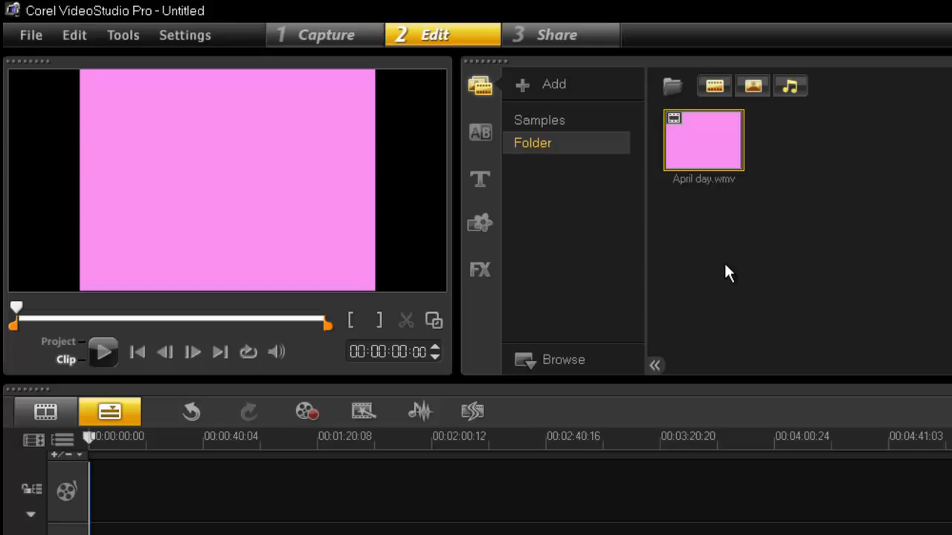
pyautogui.moveTo(758, 504)
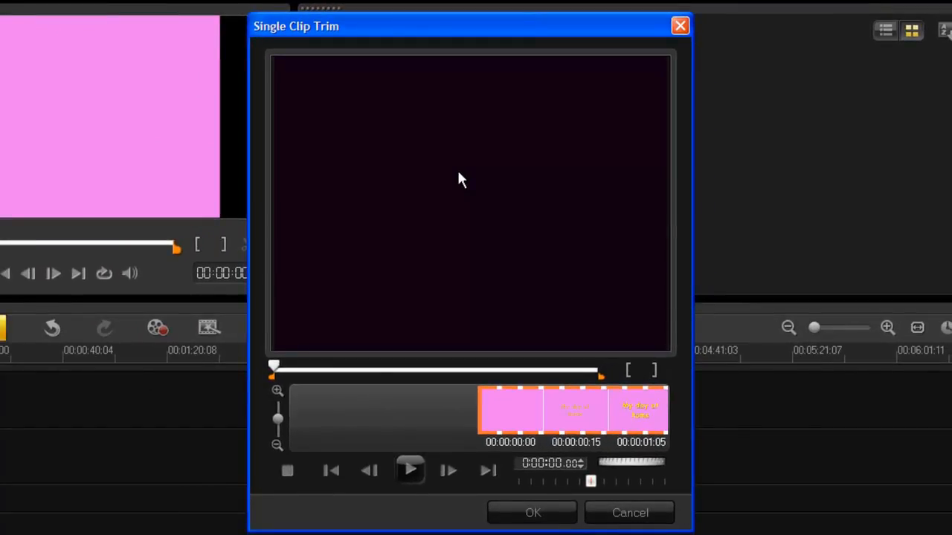
pyautogui.moveTo(571, 284)
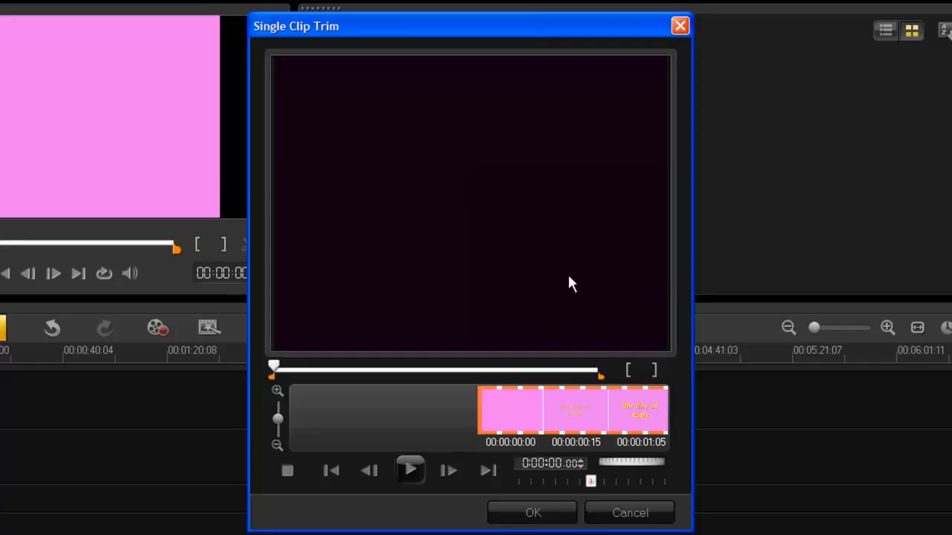
pyautogui.moveTo(409, 442)
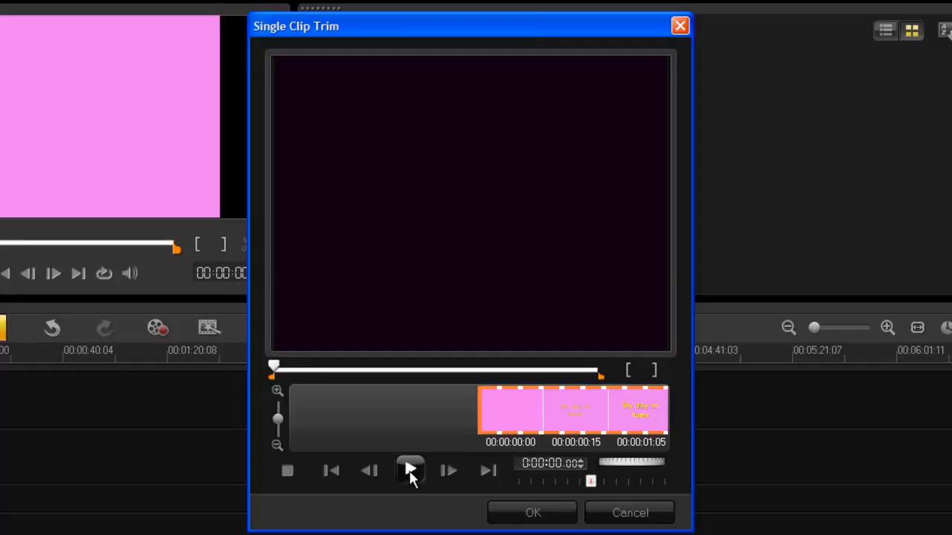
# - Play, pause and scrub the April day trim preview through the pink intro
pyautogui.click(410, 469)
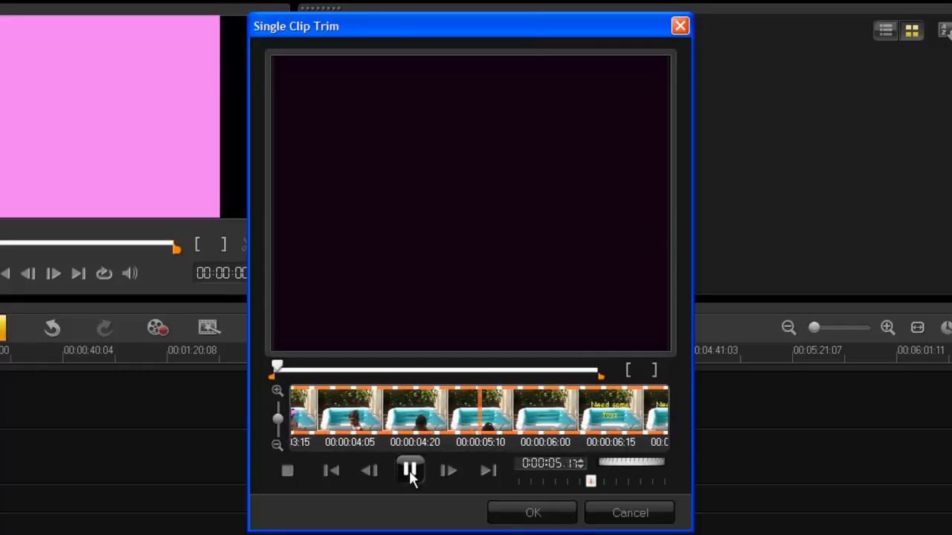
pyautogui.click(410, 470)
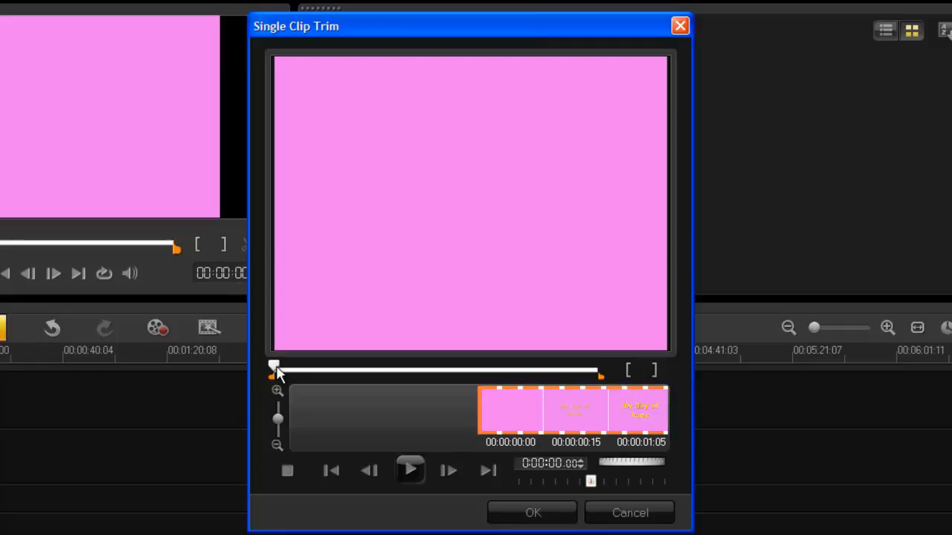
pyautogui.moveTo(273, 374); pyautogui.dragTo(356, 374)
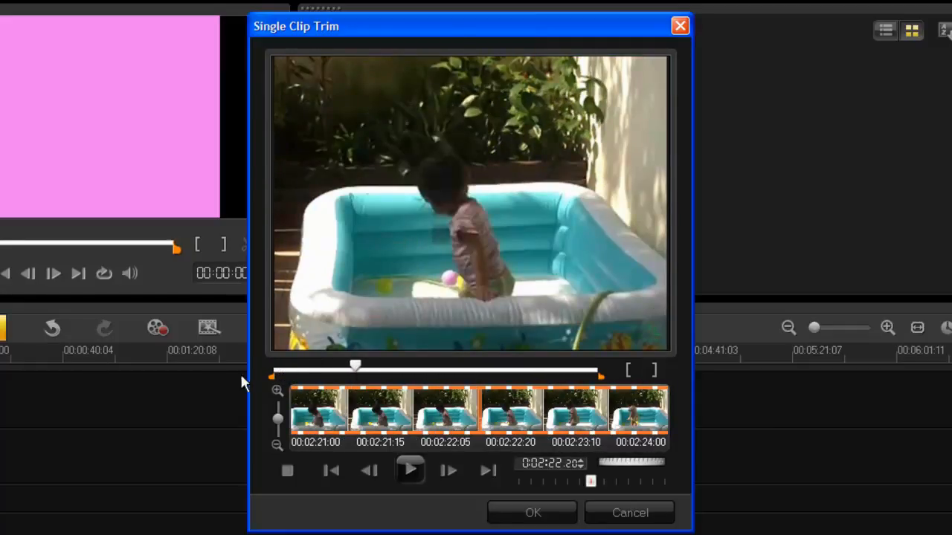
pyautogui.moveTo(355, 365); pyautogui.dragTo(362, 365)
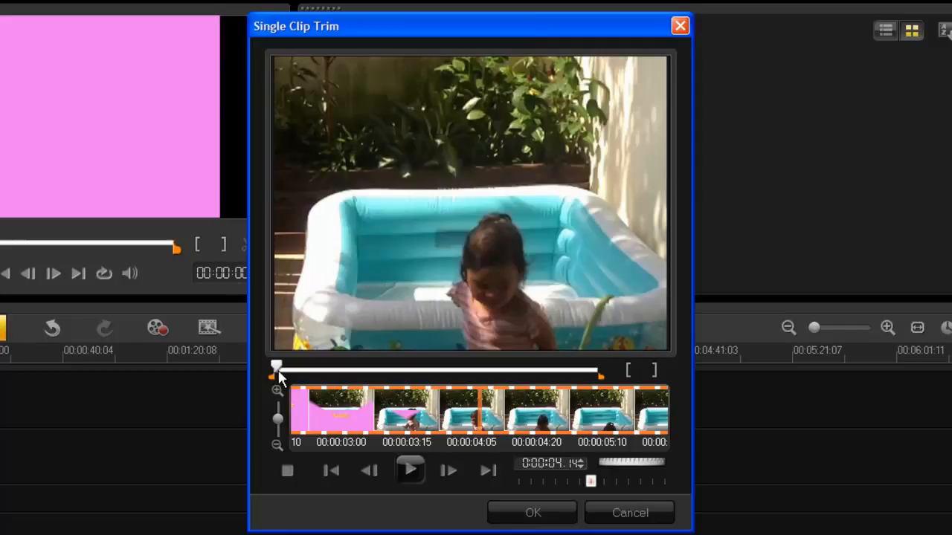
pyautogui.moveTo(290, 416)
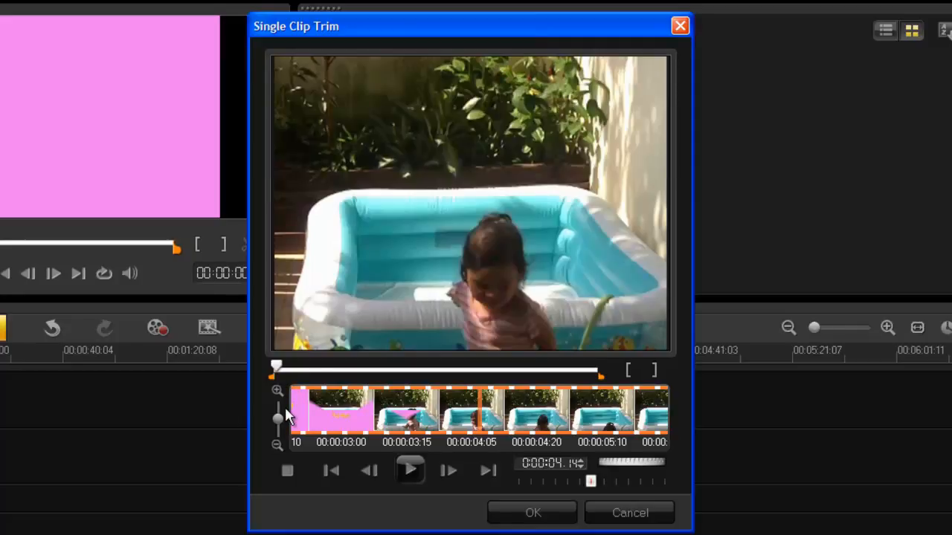
pyautogui.moveTo(241, 431)
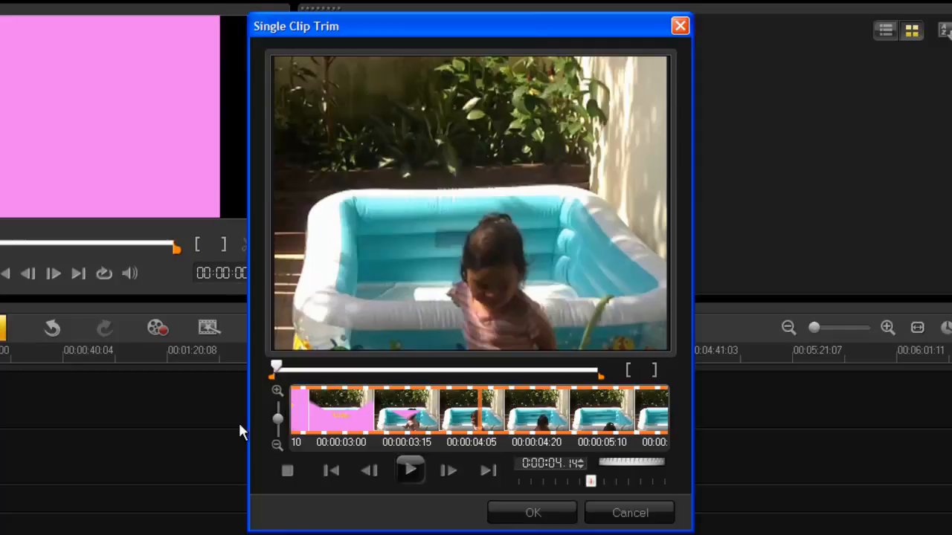
pyautogui.moveTo(290, 417)
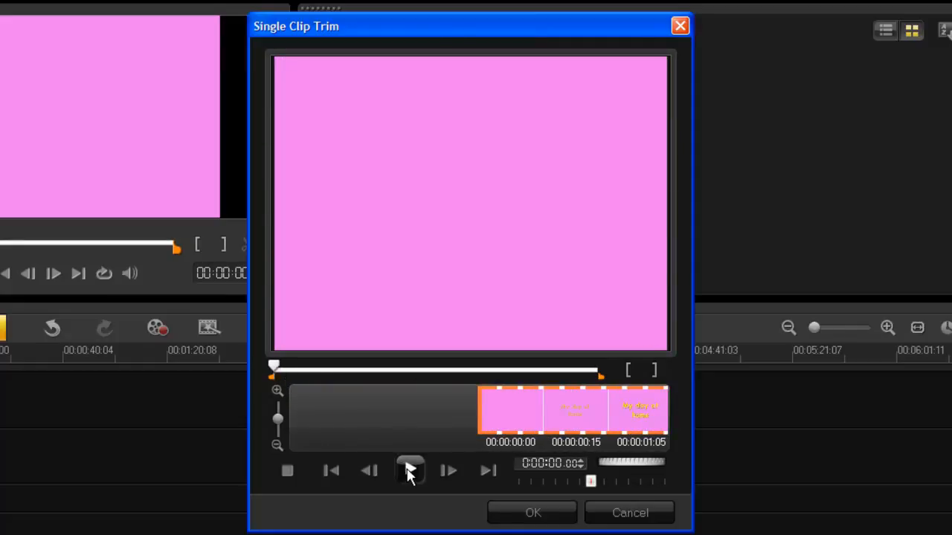
# - Play the trim preview and pause around 00:00:04.02 where pool footage appears
pyautogui.click(410, 470)
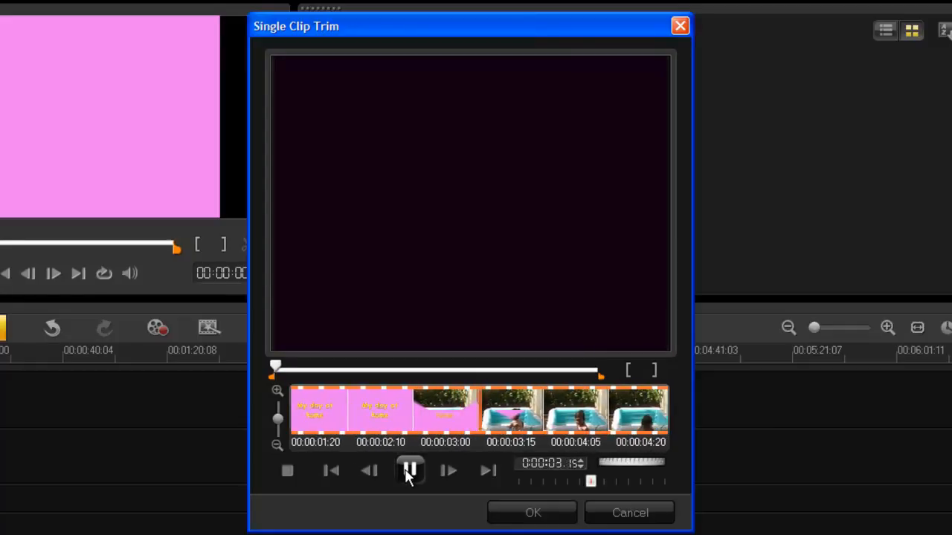
pyautogui.click(409, 470)
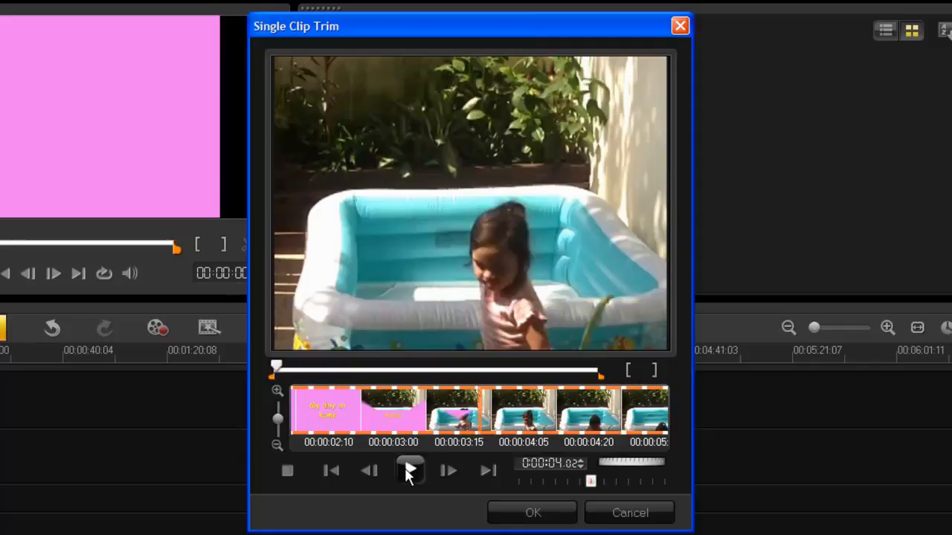
pyautogui.click(409, 470)
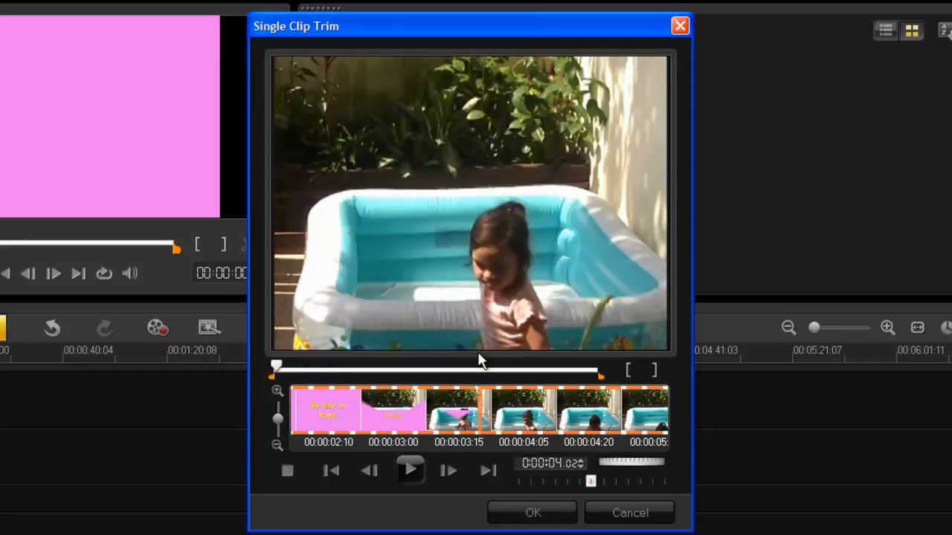
pyautogui.moveTo(630, 385)
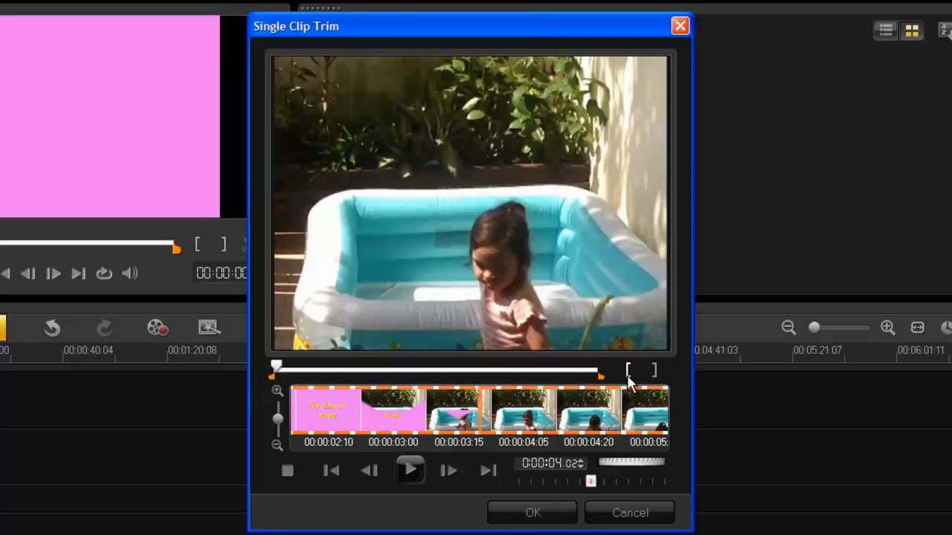
pyautogui.moveTo(631, 383)
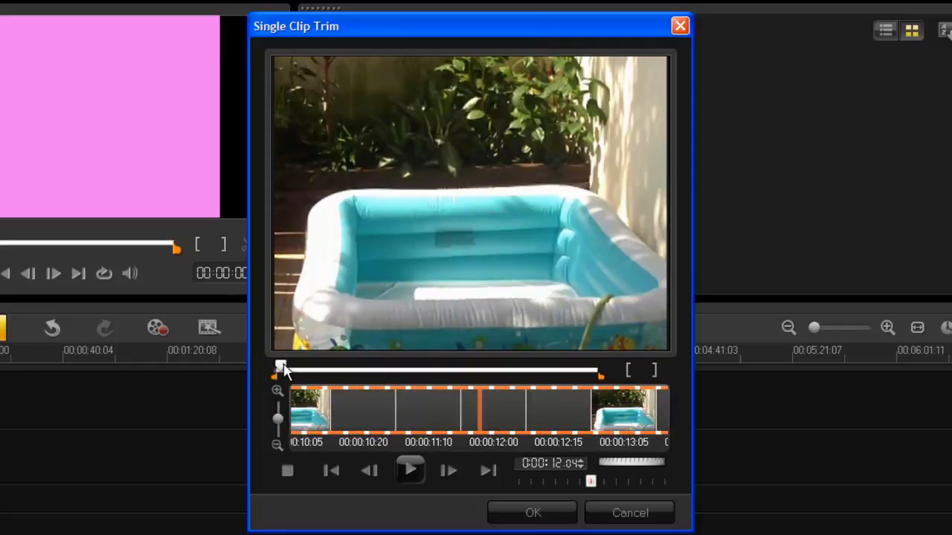
# - Scrub the trim preview to the ending, then settle on the last pool frame at 6:57.20
pyautogui.moveTo(279, 375); pyautogui.dragTo(342, 366)
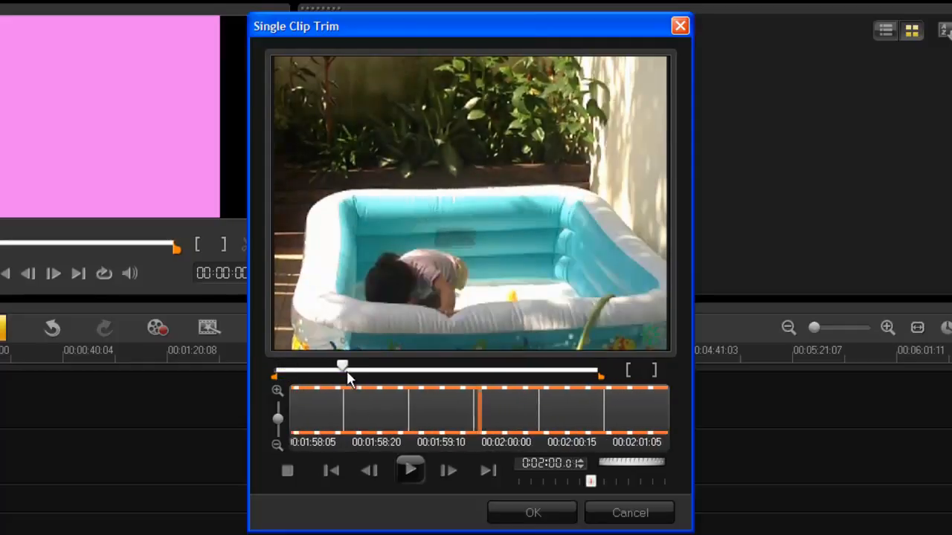
pyautogui.moveTo(342, 365); pyautogui.dragTo(411, 365)
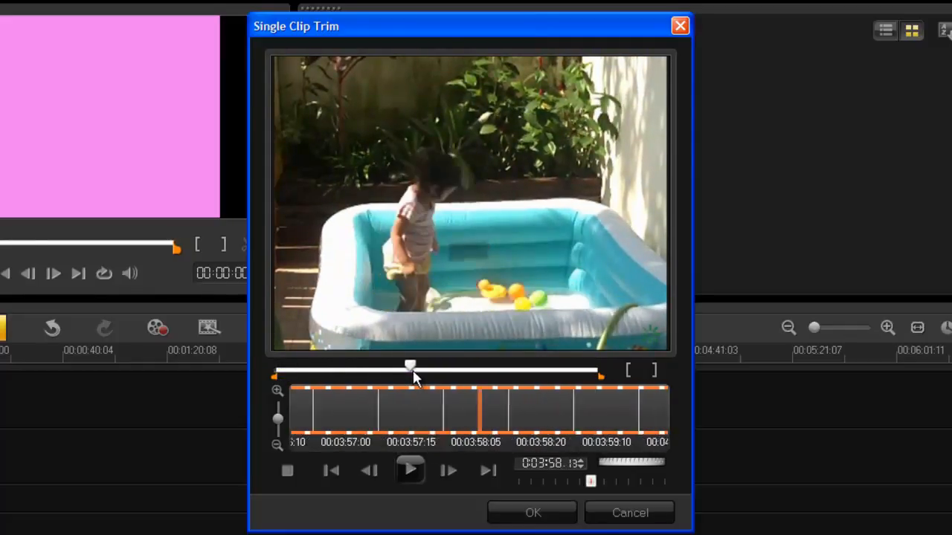
pyautogui.moveTo(410, 366); pyautogui.dragTo(444, 366)
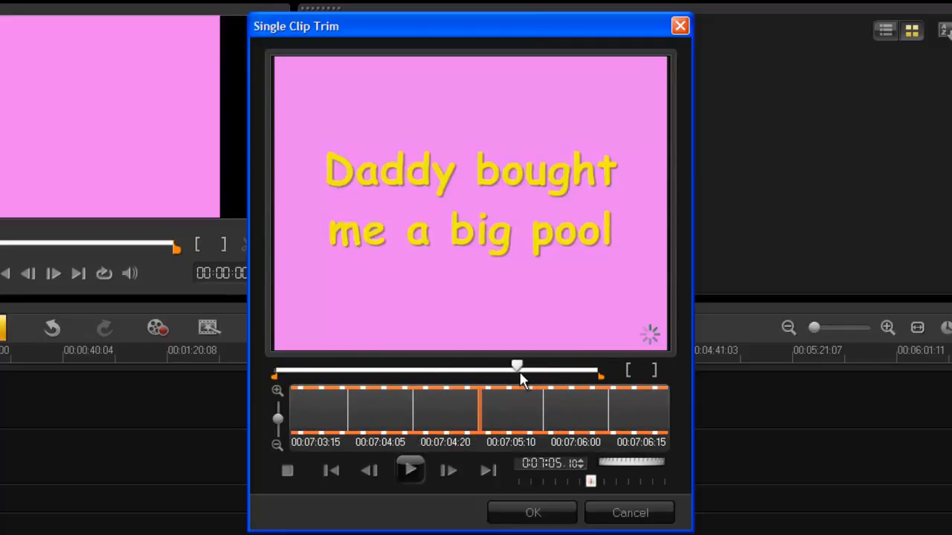
pyautogui.moveTo(516, 365); pyautogui.dragTo(512, 366)
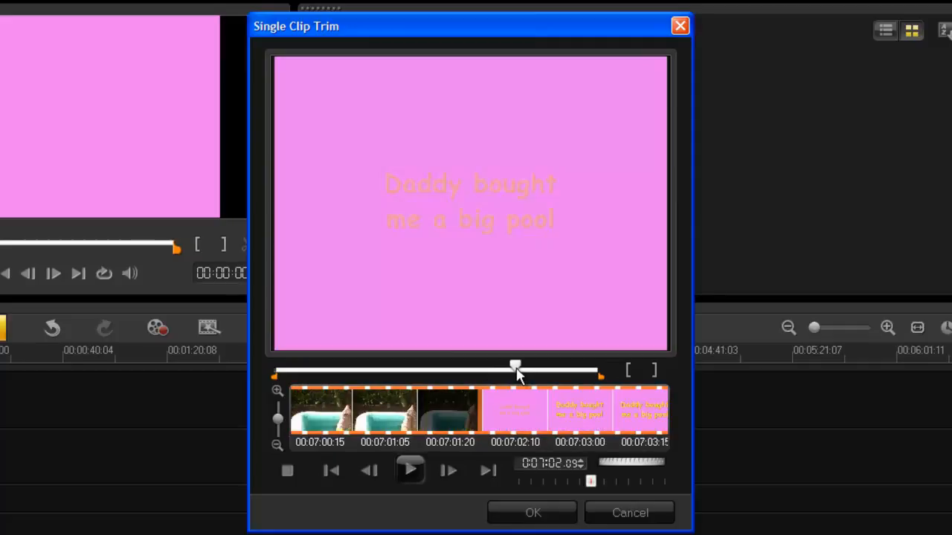
pyautogui.moveTo(518, 366); pyautogui.dragTo(520, 366)
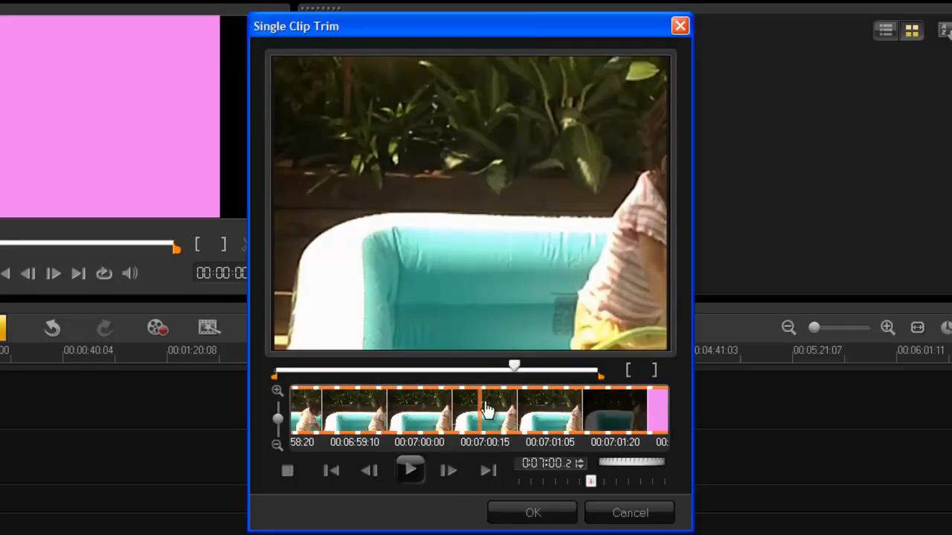
pyautogui.moveTo(513, 365); pyautogui.dragTo(513, 365)
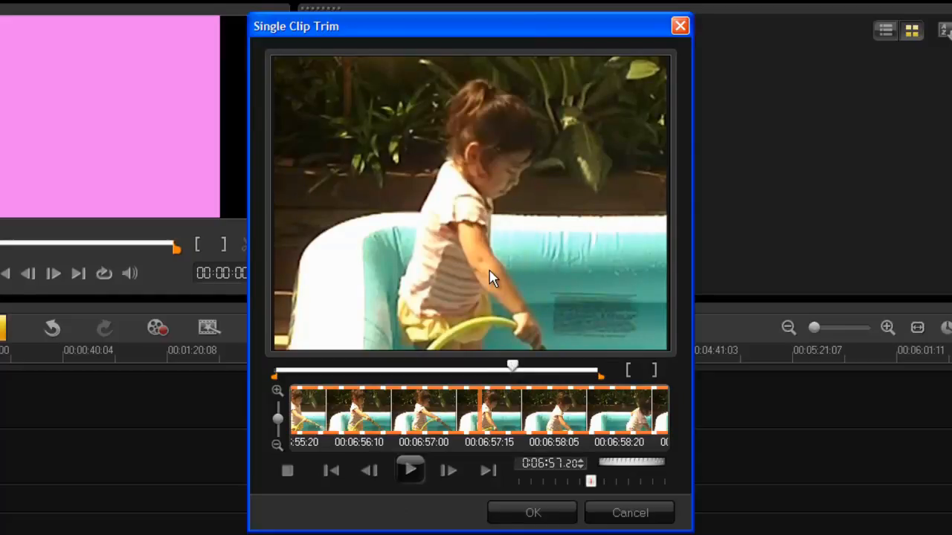
pyautogui.moveTo(664, 393)
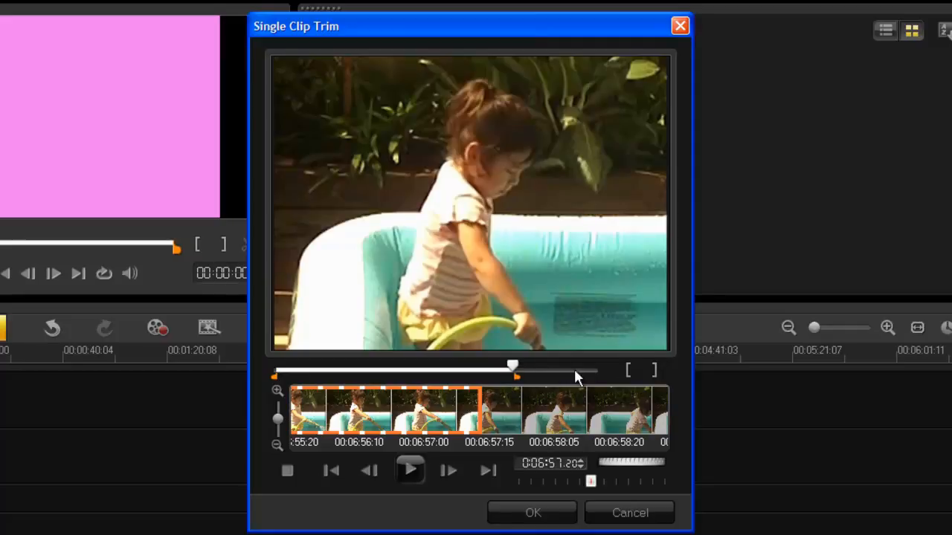
pyautogui.moveTo(523, 381)
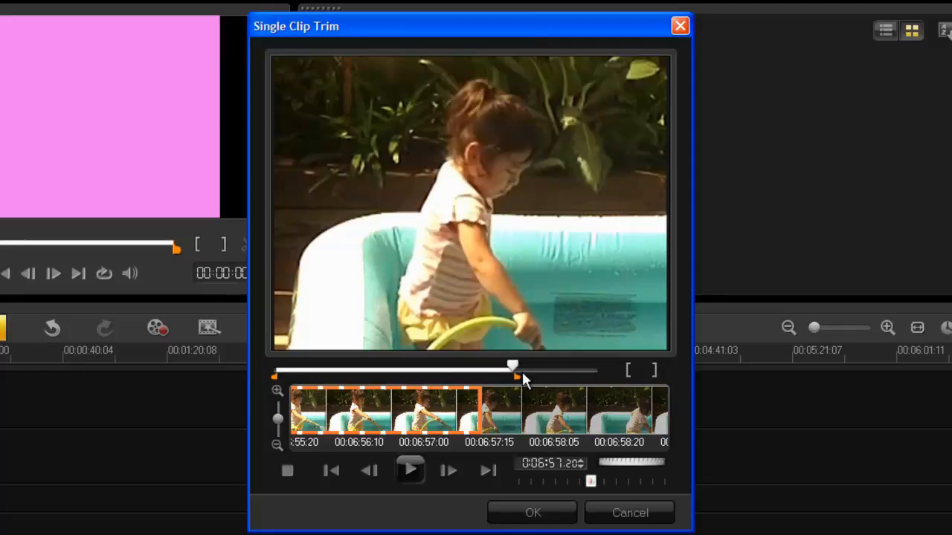
pyautogui.moveTo(538, 375)
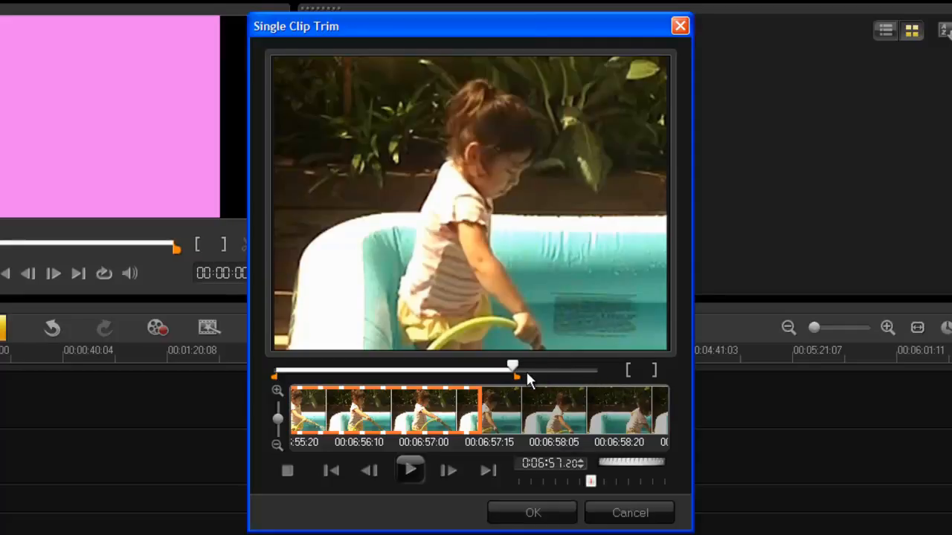
pyautogui.moveTo(587, 379)
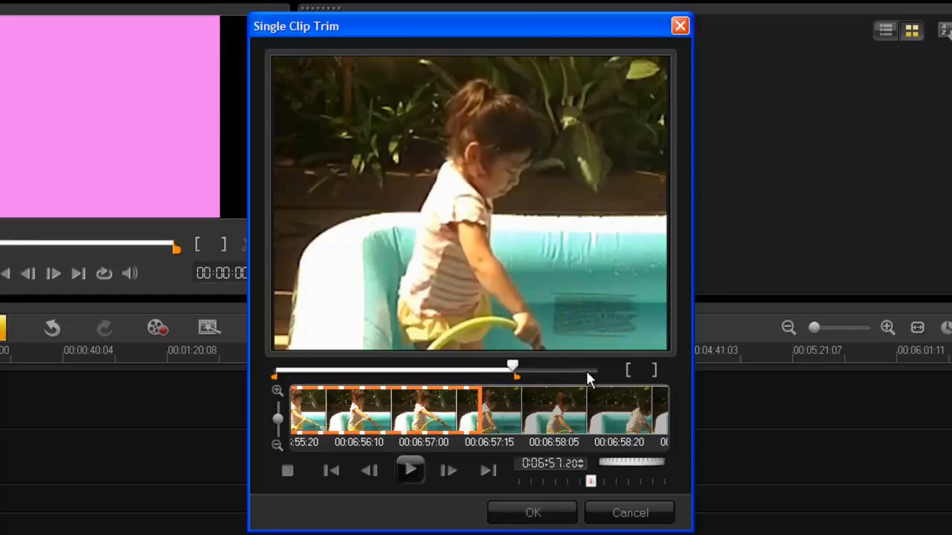
pyautogui.moveTo(472, 269)
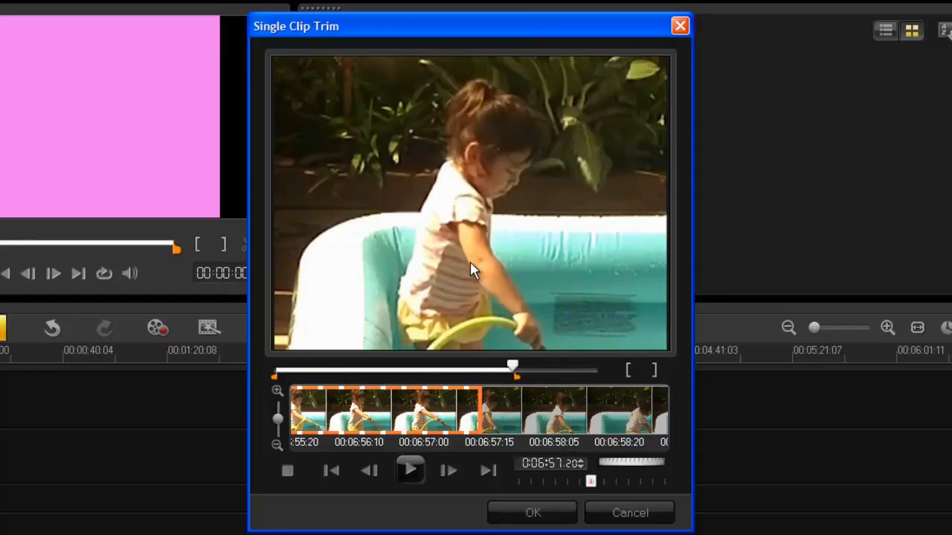
pyautogui.moveTo(556, 387)
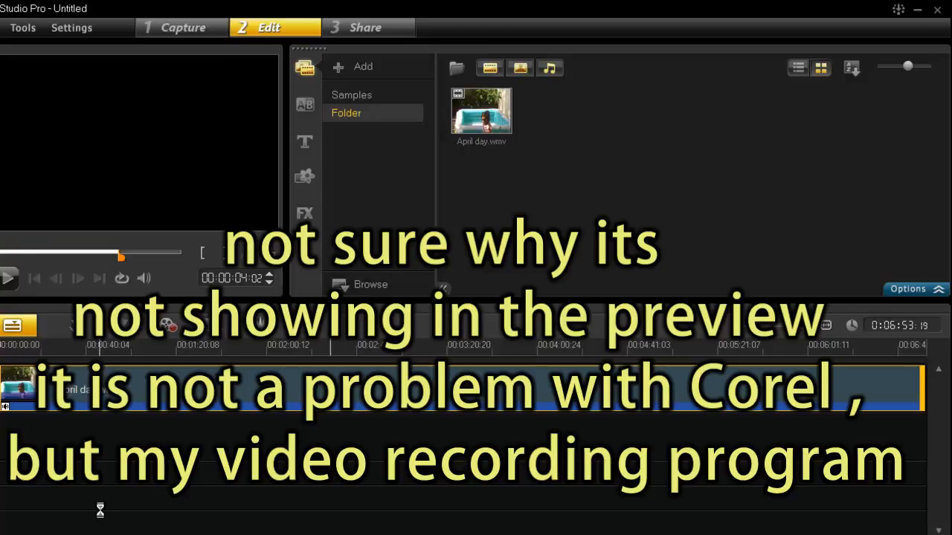
# - Start timeline playback of the trimmed April day clip
pyautogui.click(9, 277)
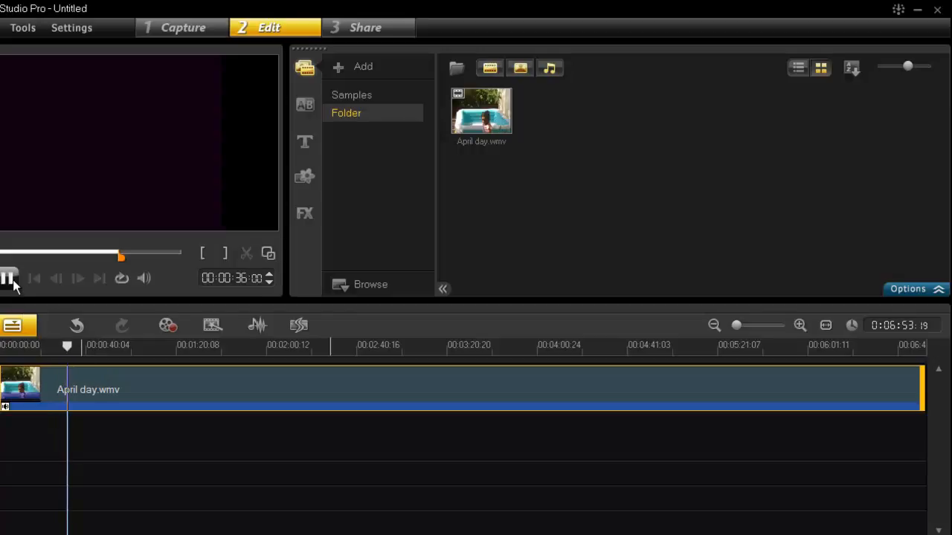
# - Stop the project playback near two minutes
pyautogui.click(10, 278)
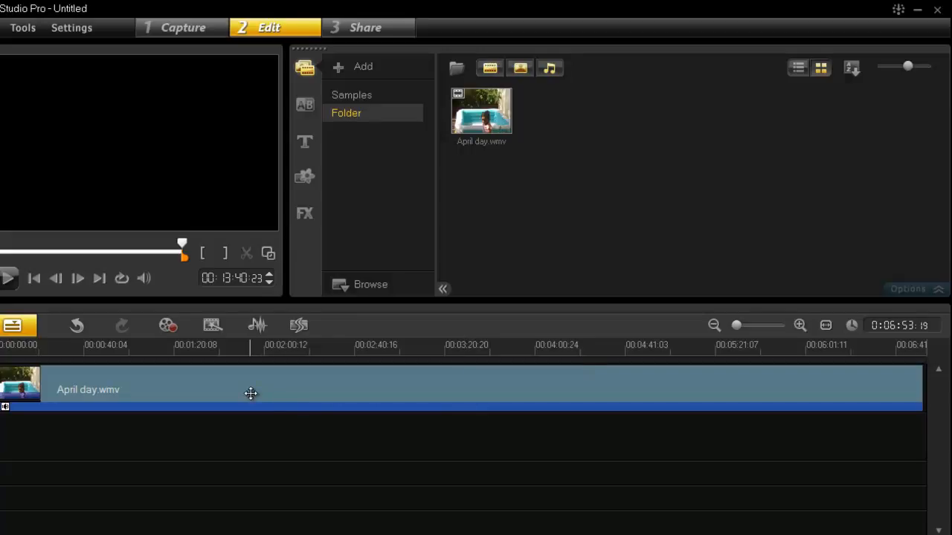
pyautogui.moveTo(252, 395)
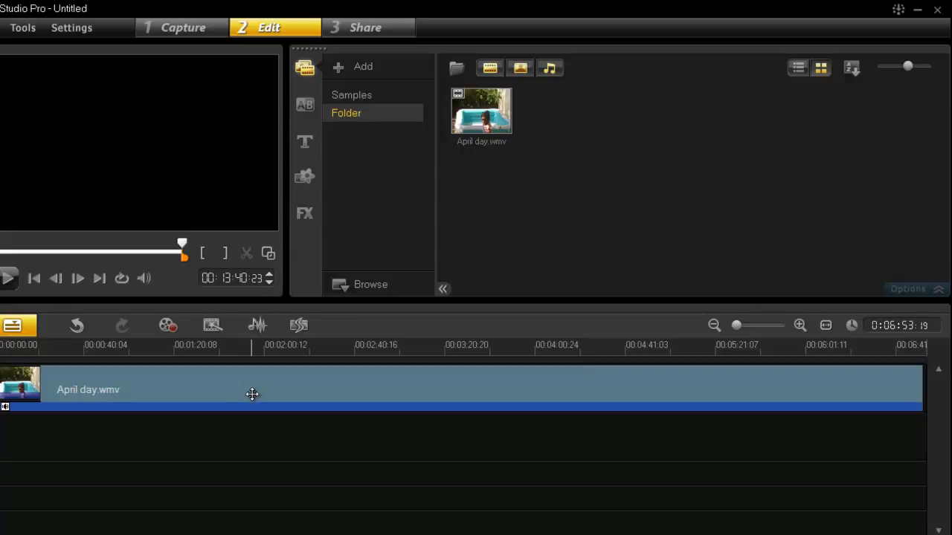